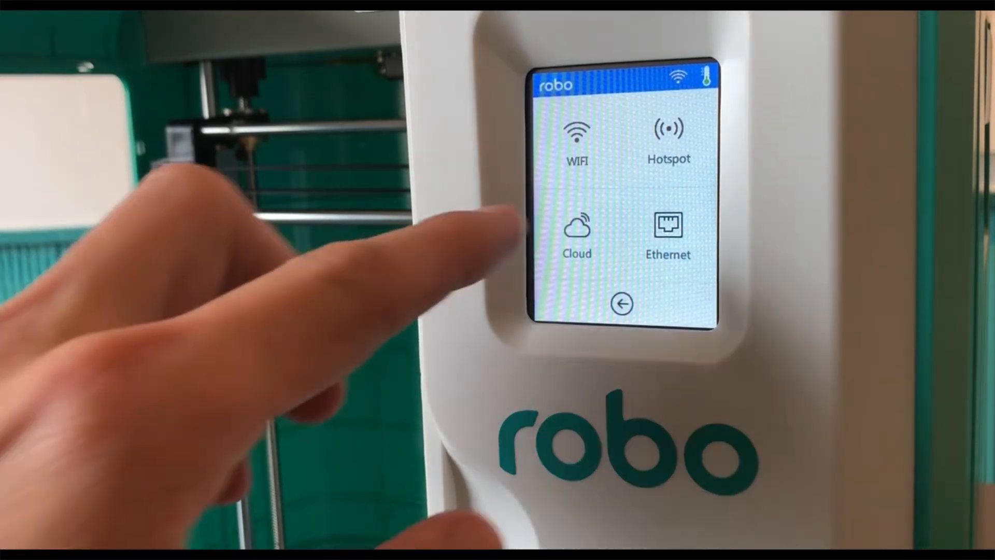
# - Follow the printer's Cloud option to cloud.robo3d.com and log in with e-mail and password
pyautogui.click(576, 228)
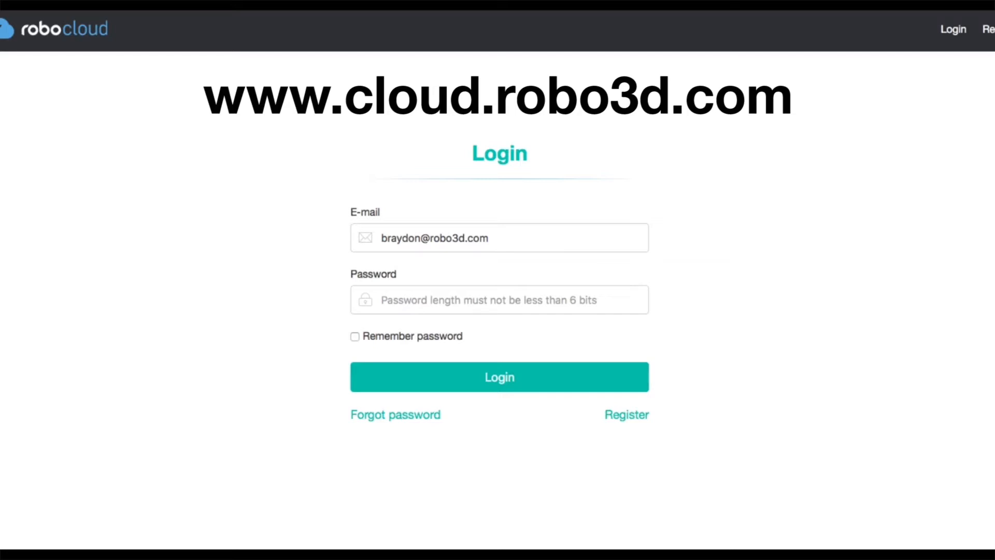
pyautogui.write('password')
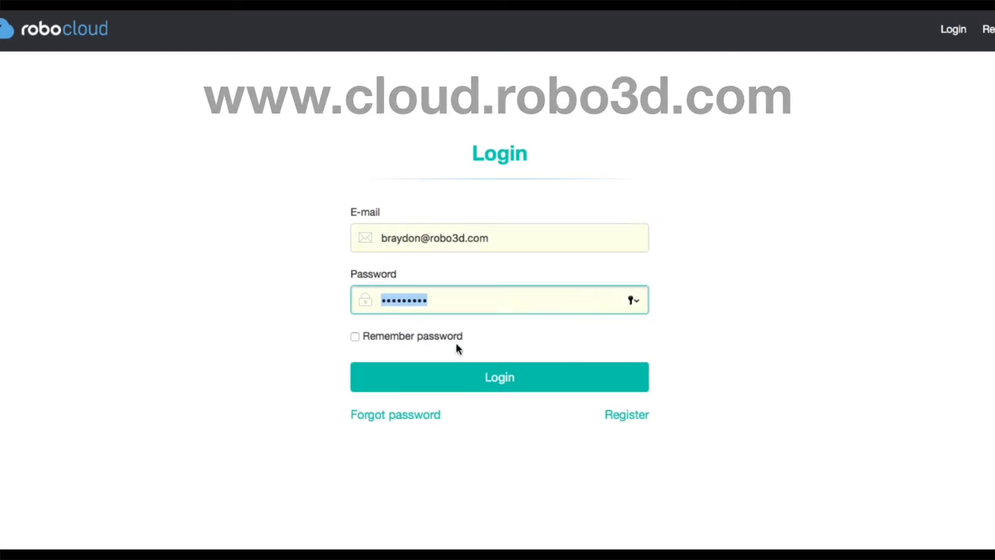
pyautogui.click(499, 377)
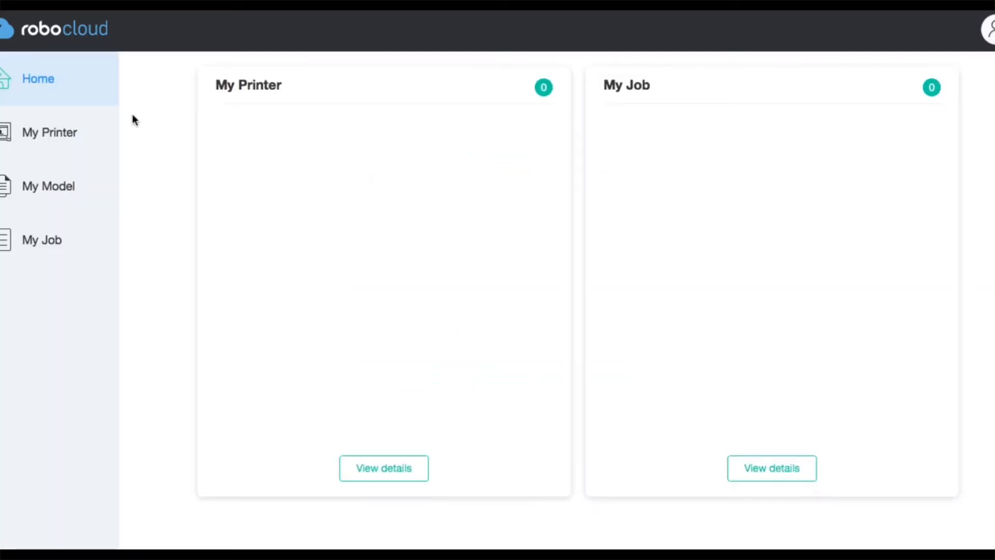
pyautogui.click(49, 133)
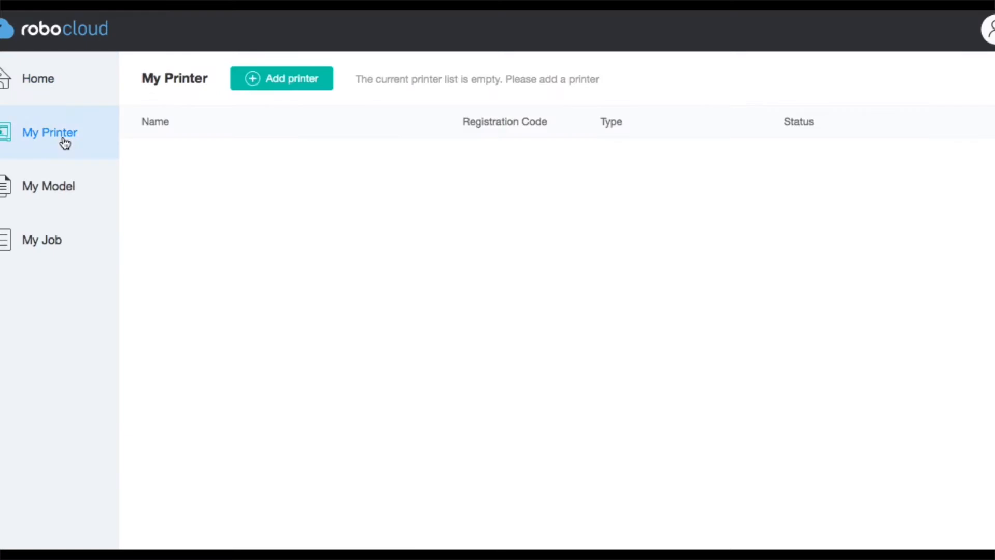
pyautogui.click(280, 78)
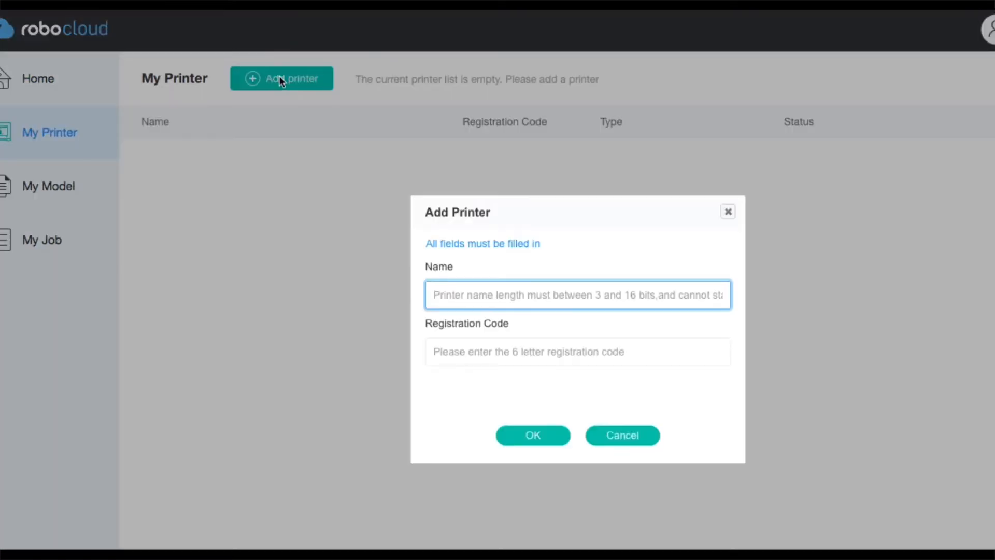
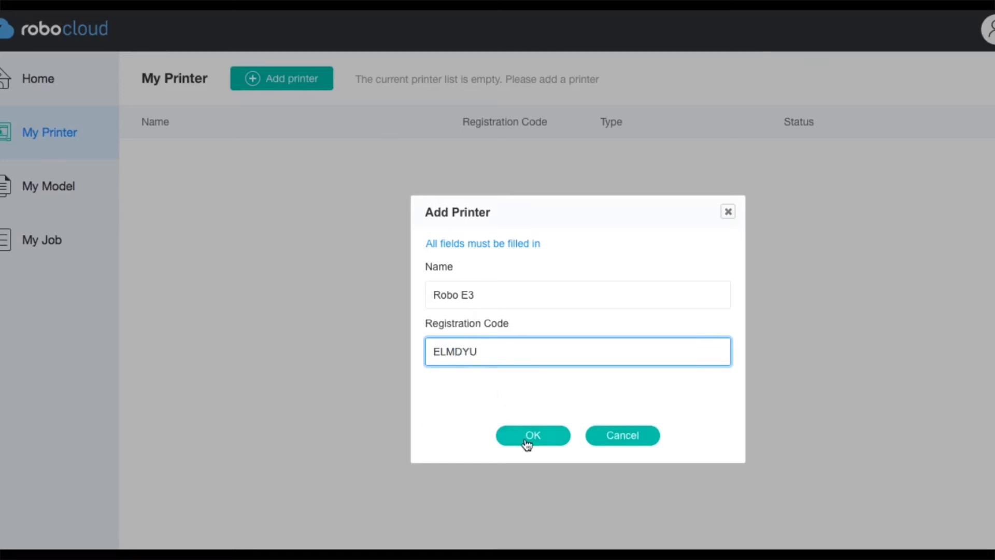
pyautogui.click(532, 435)
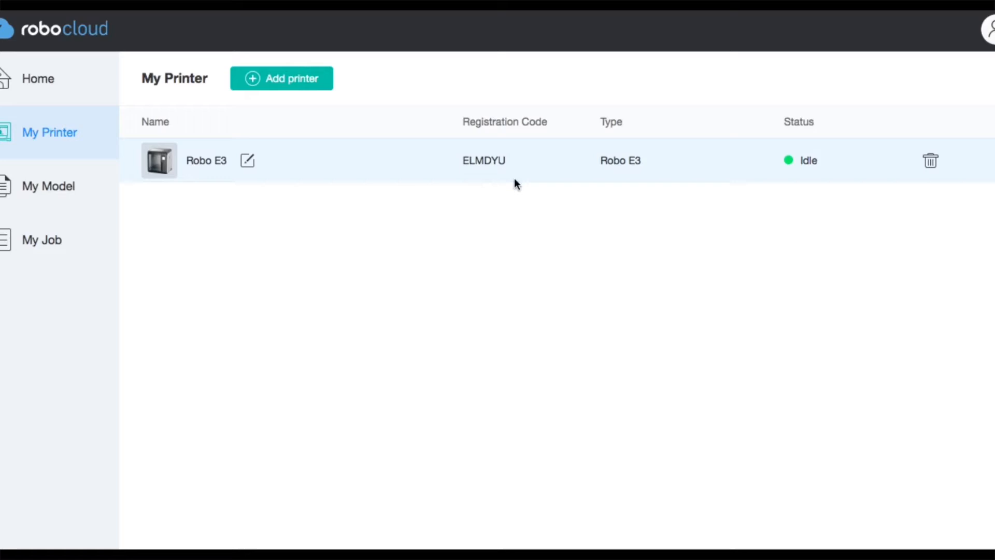
pyautogui.click(49, 186)
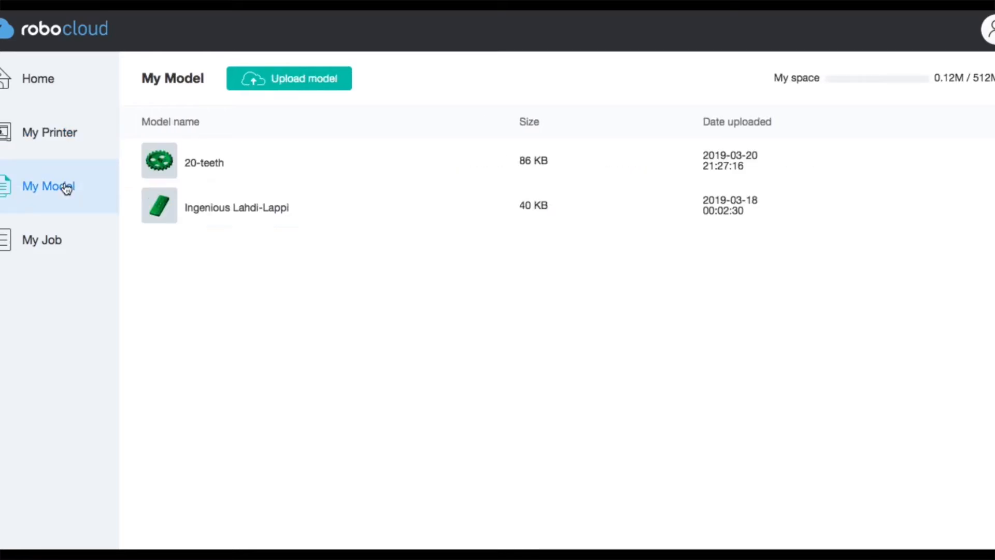
# - Upload 25-teeth.stl to the model library and open its detail page
pyautogui.click(289, 78)
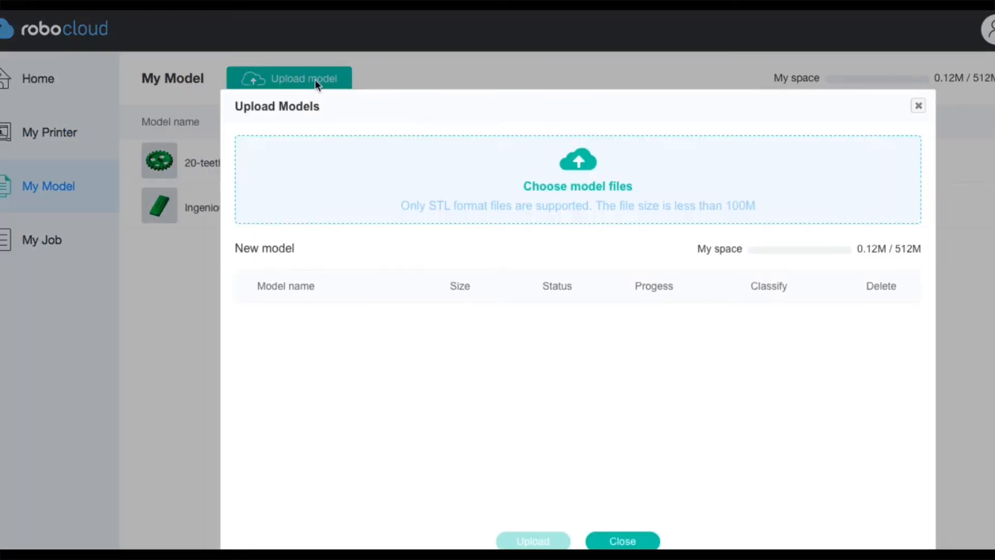
pyautogui.click(576, 180)
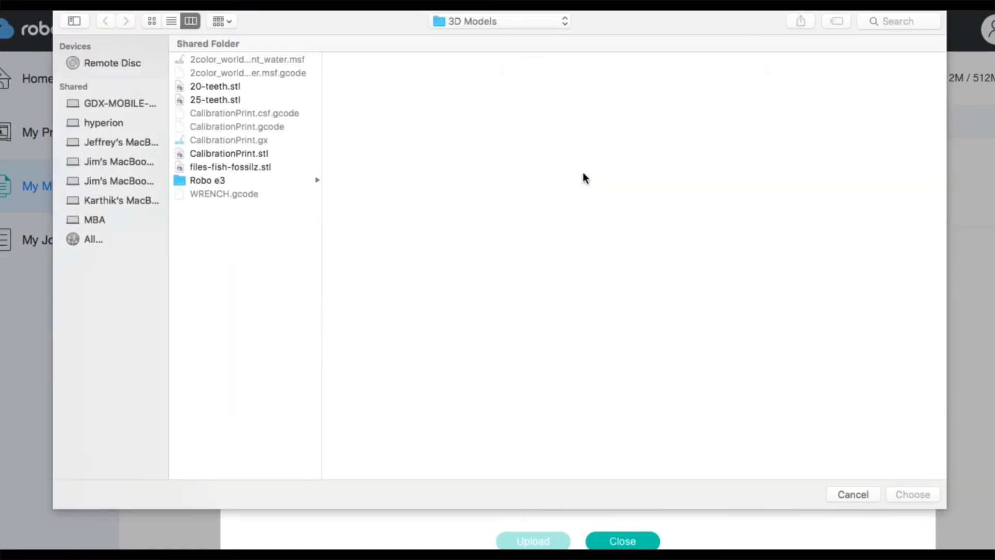
pyautogui.click(215, 99)
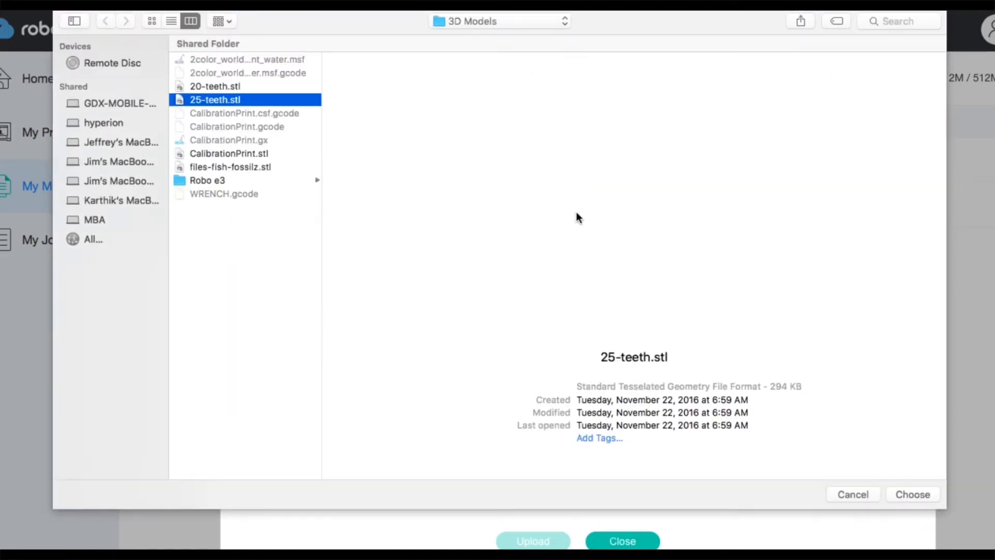
pyautogui.click(913, 494)
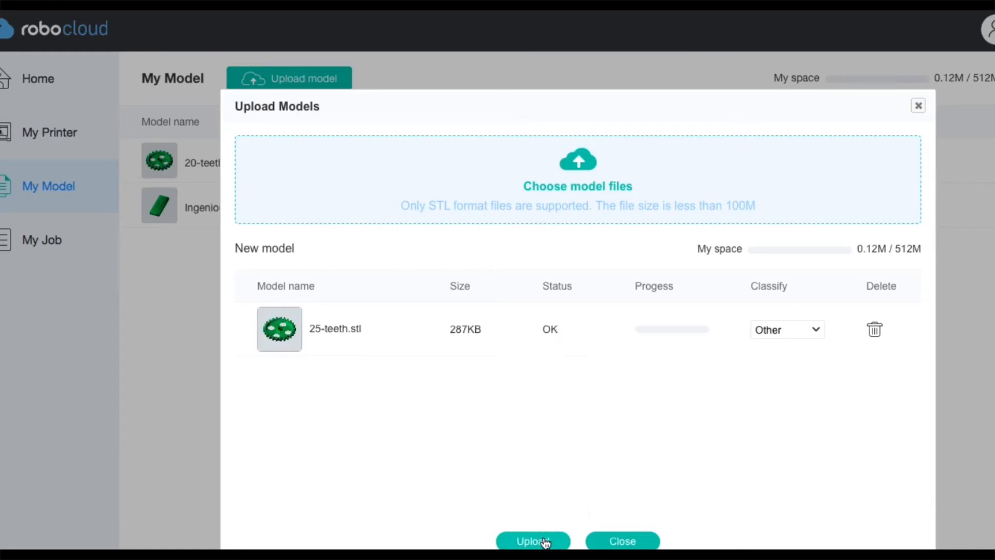
pyautogui.click(533, 541)
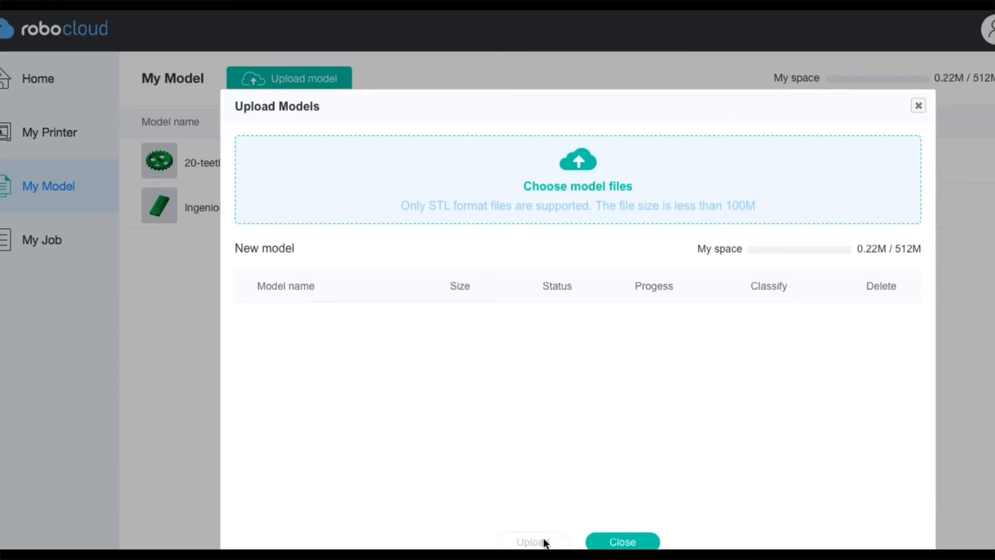
pyautogui.click(621, 541)
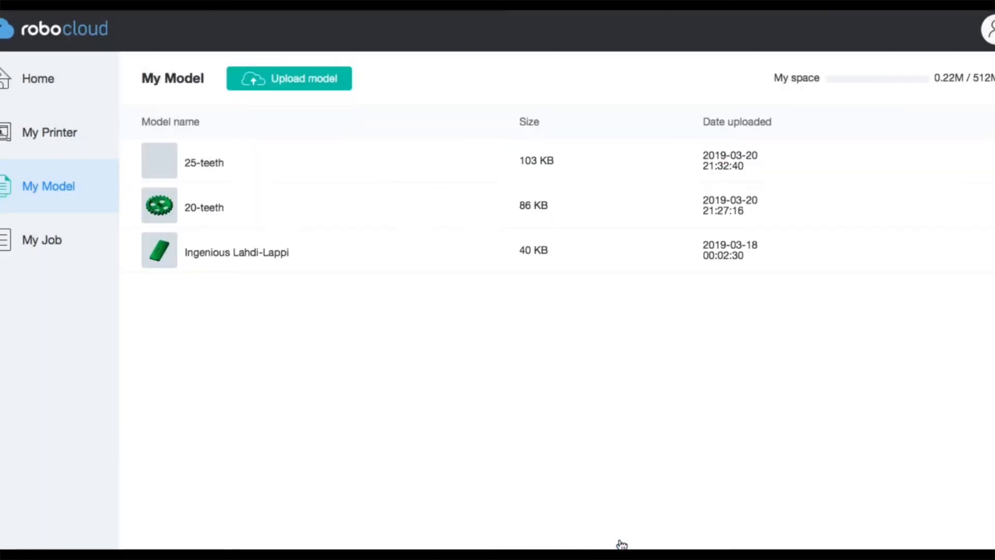
pyautogui.click(204, 162)
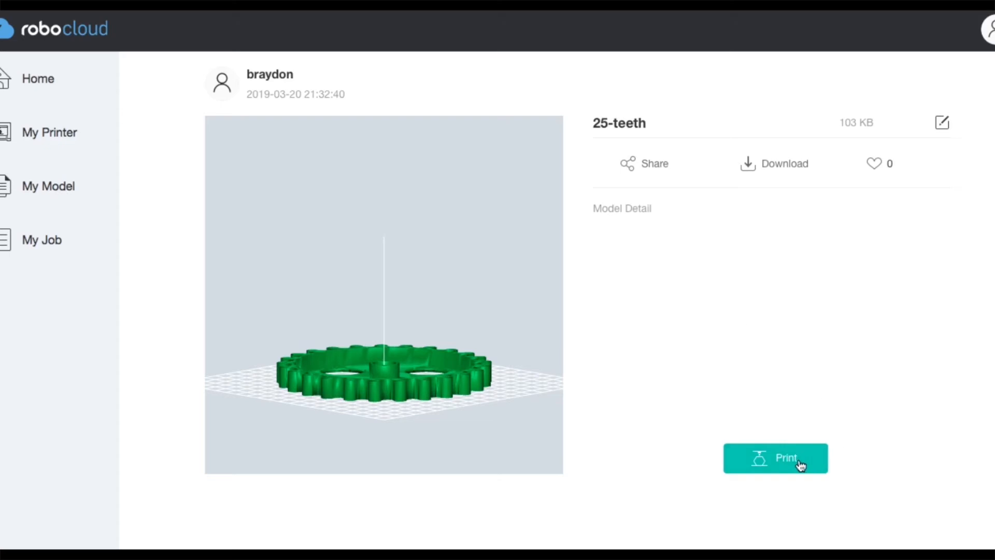
# - Set up the 25-teeth gear for printing and scale it to about 68 mm wide
pyautogui.click(774, 458)
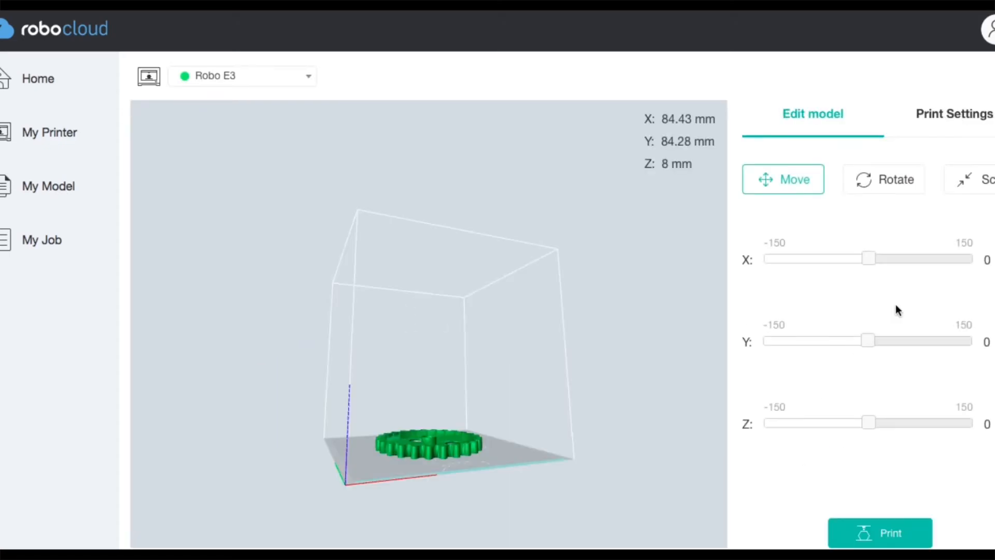
pyautogui.moveTo(897, 310); pyautogui.dragTo(536, 410)
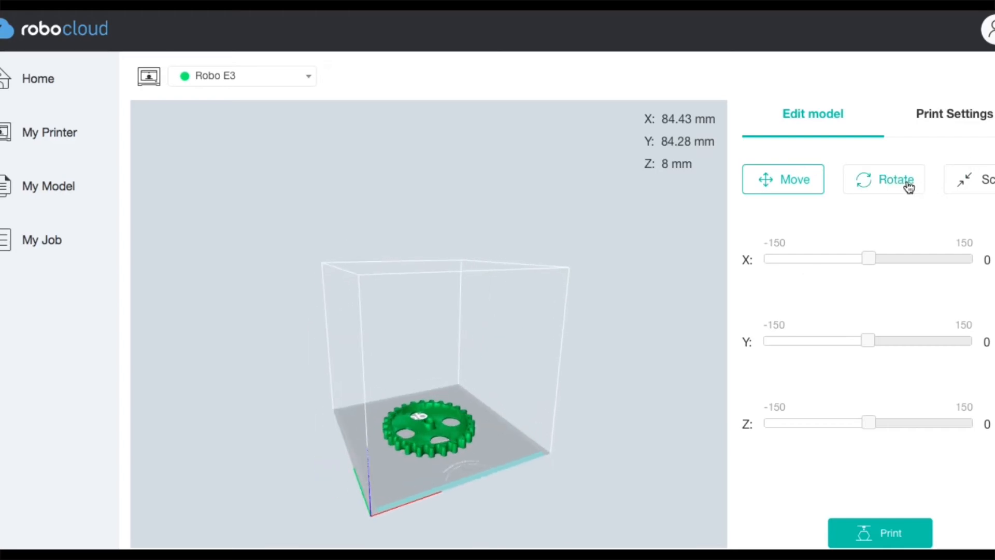
pyautogui.click(980, 179)
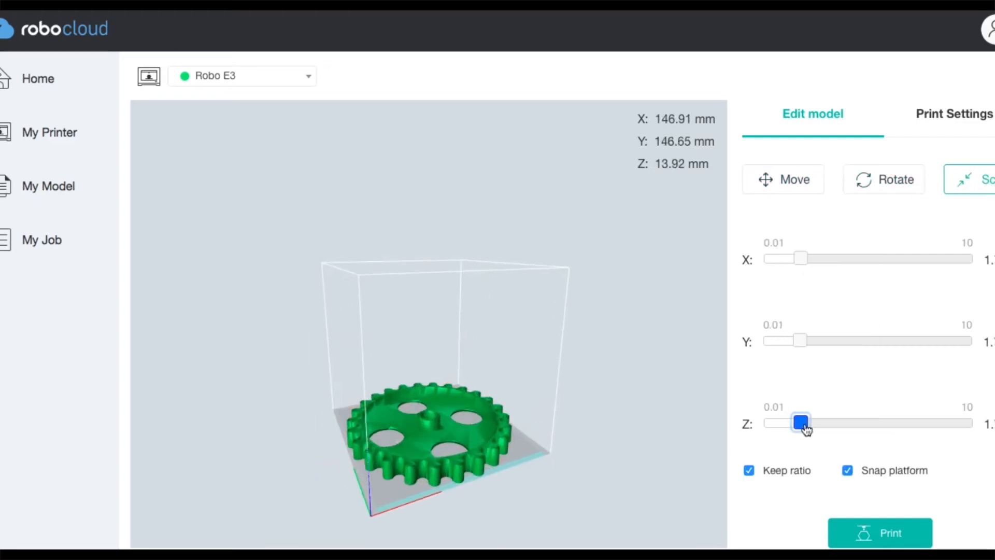
pyautogui.moveTo(800, 423); pyautogui.dragTo(777, 422)
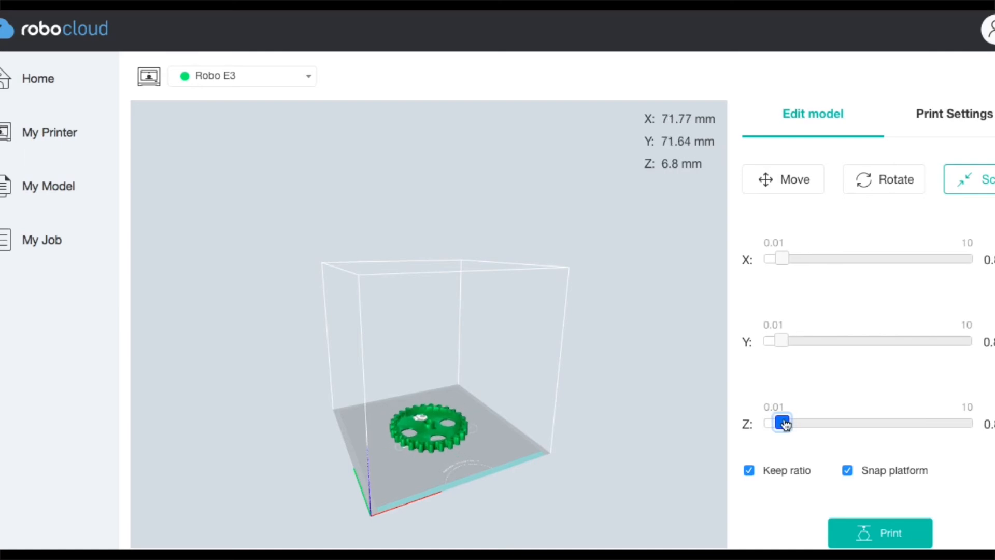
pyautogui.click(952, 113)
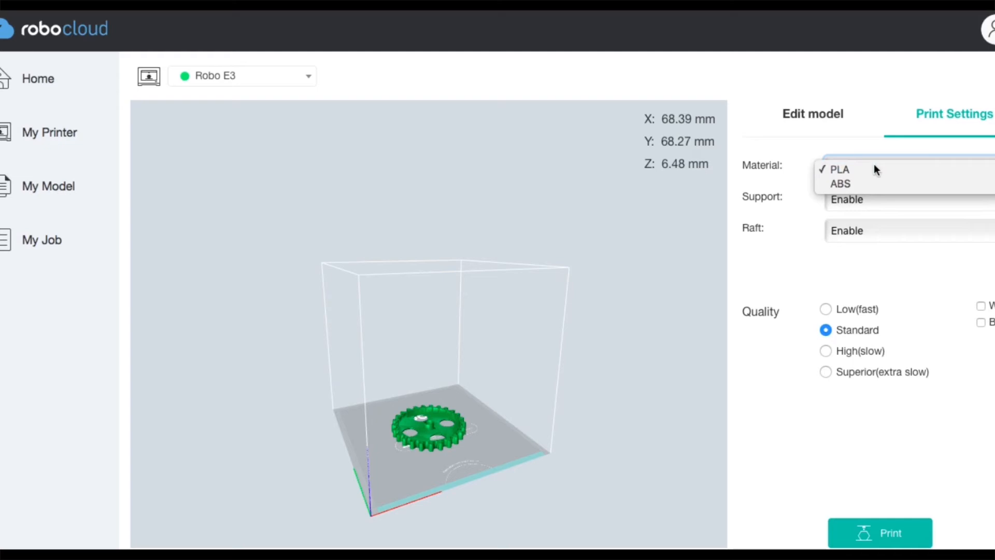
# - Print the gear on Robo E3 in PLA, Standard quality, with support and raft
pyautogui.click(840, 169)
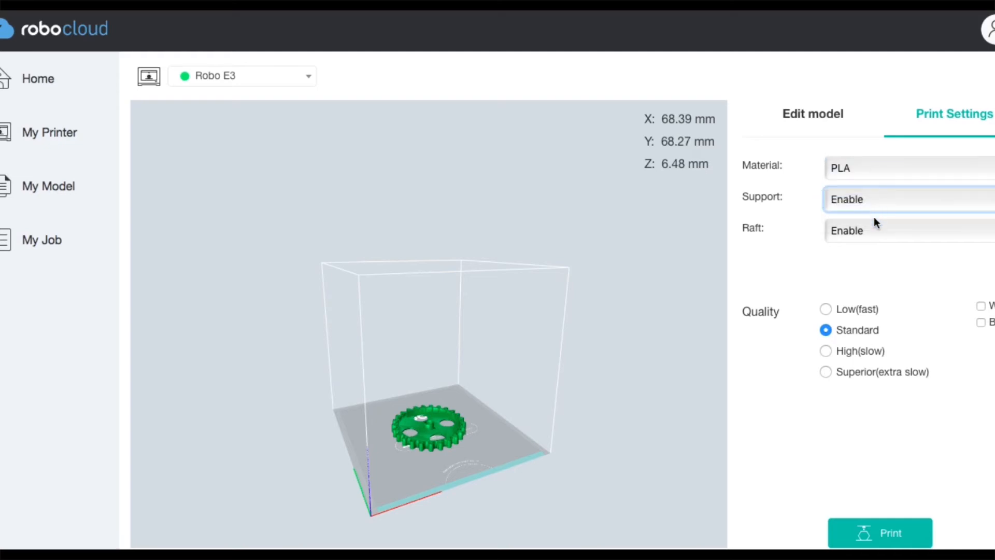
pyautogui.moveTo(874, 230)
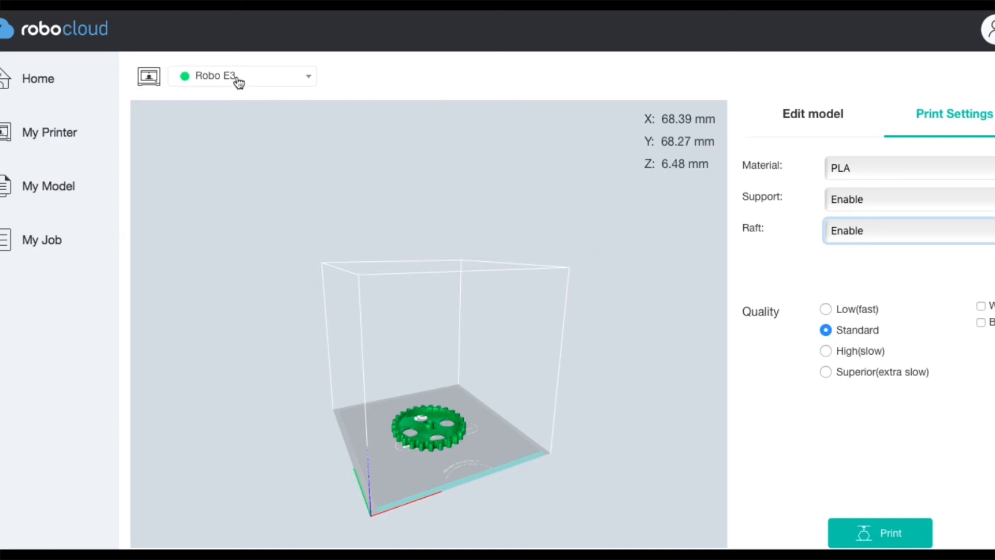
pyautogui.click(241, 75)
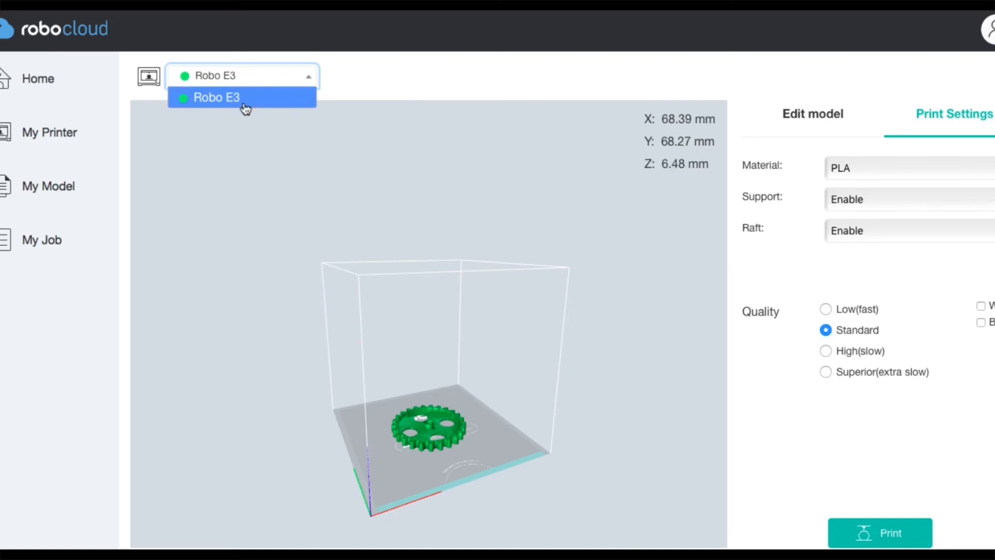
pyautogui.click(242, 97)
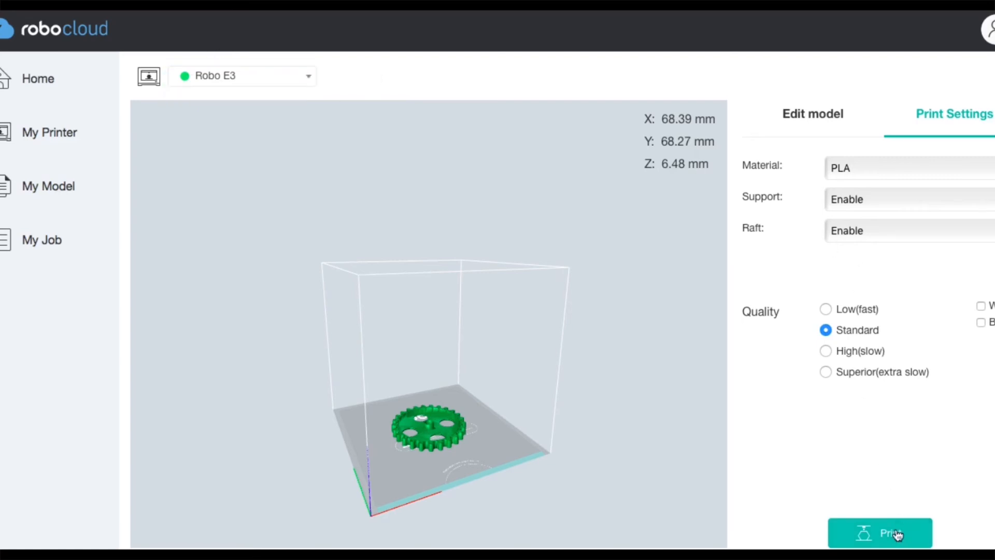
pyautogui.click(880, 532)
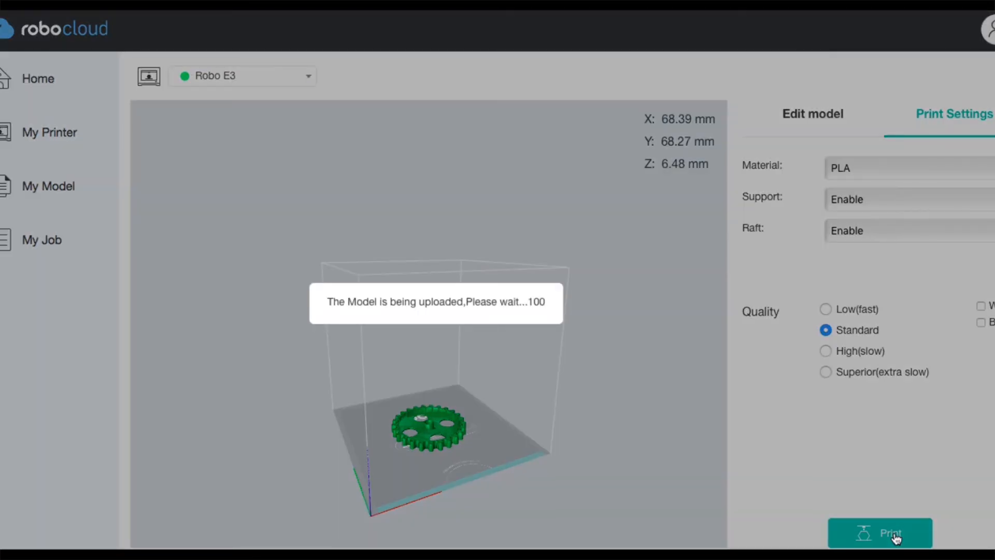
pyautogui.click(879, 534)
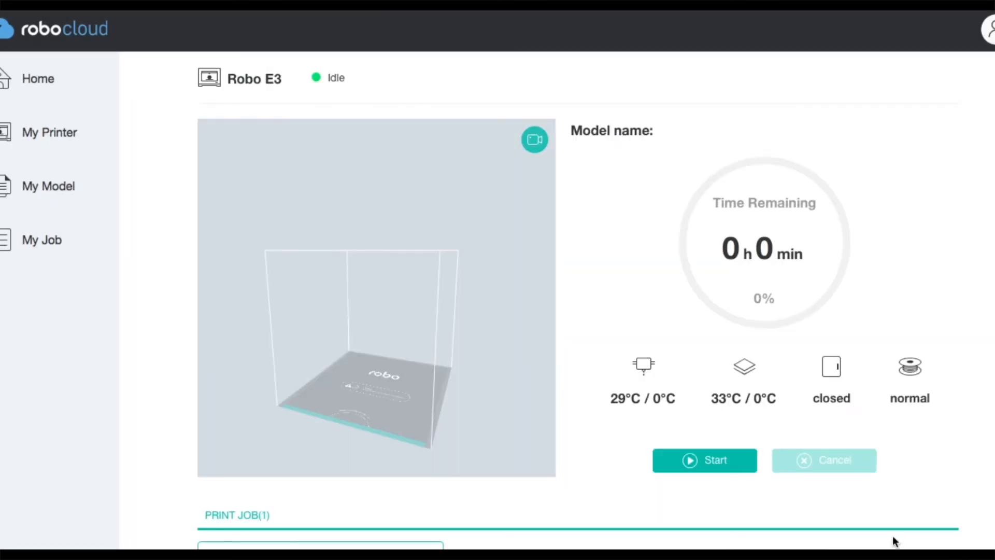
# - Start the queued 25-teeth print job on the Robo E3
pyautogui.scroll(-3)
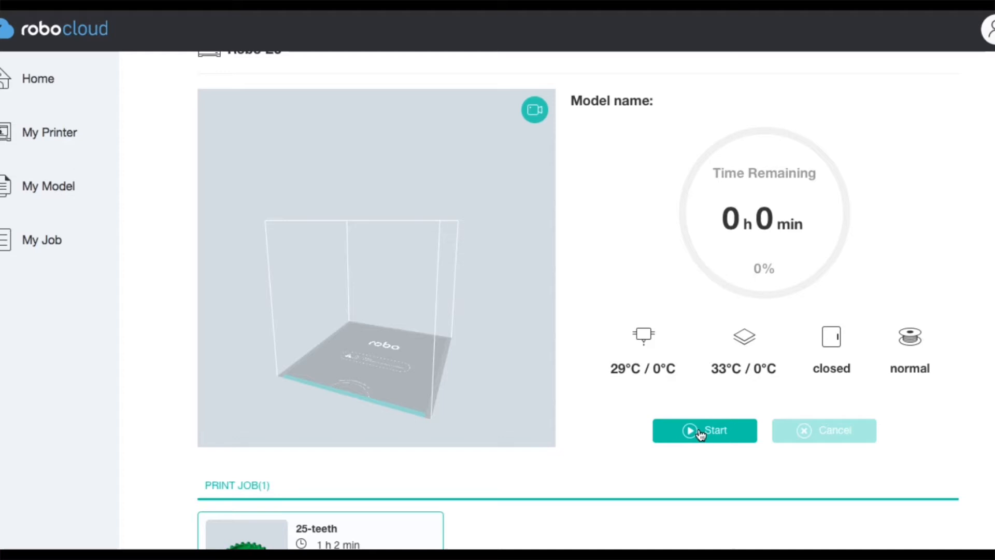
pyautogui.click(704, 430)
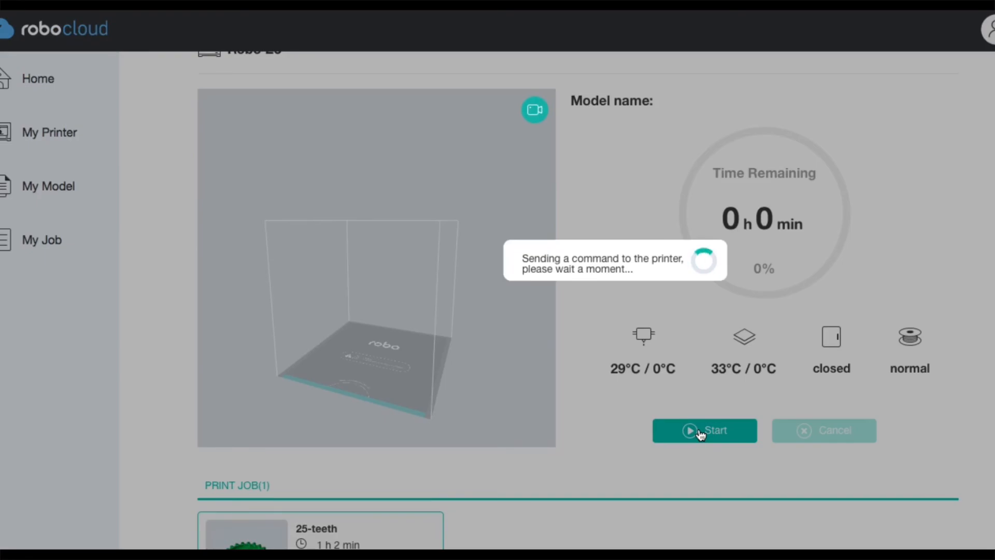
pyautogui.click(704, 430)
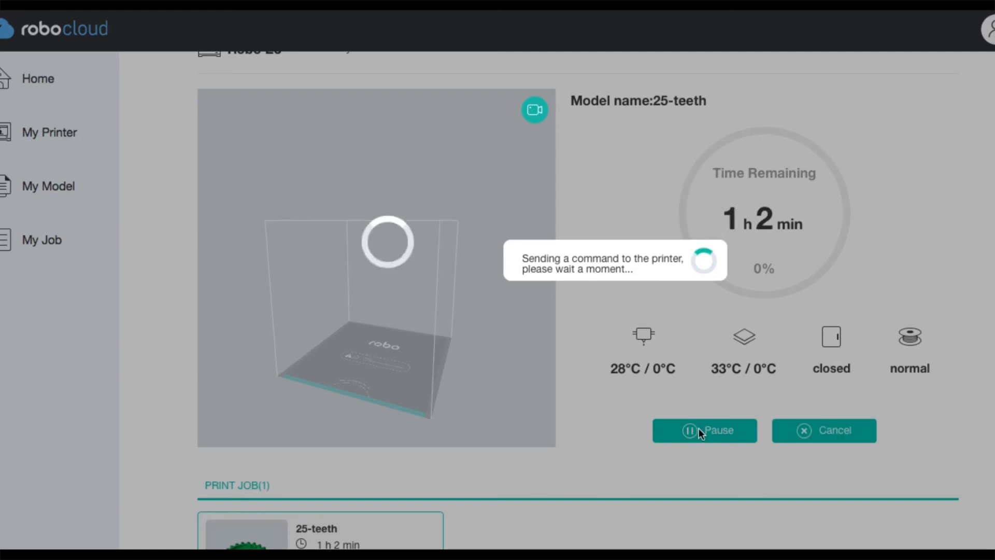
pyautogui.click(42, 239)
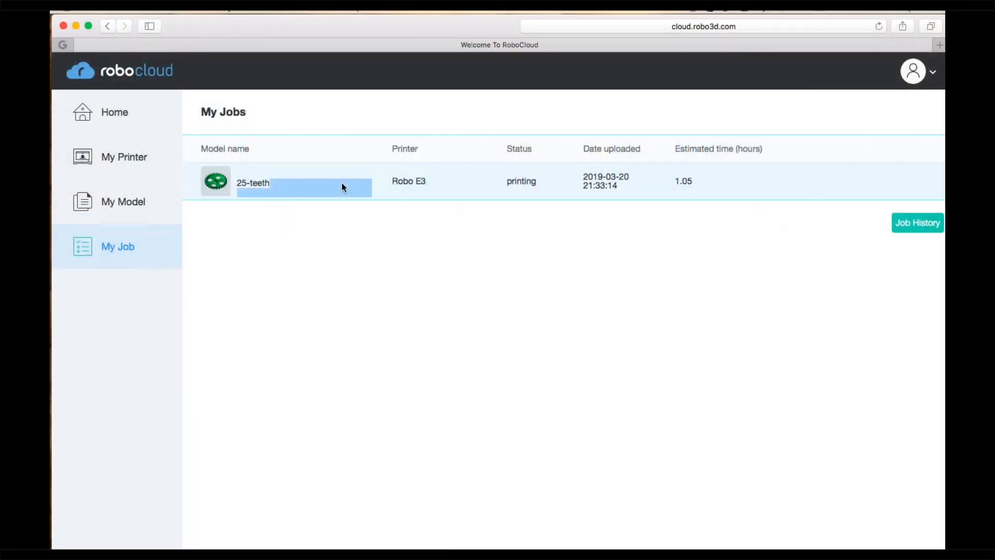
# - Open the 25-teeth job row to see the Robo E3's live heating status
pyautogui.click(285, 181)
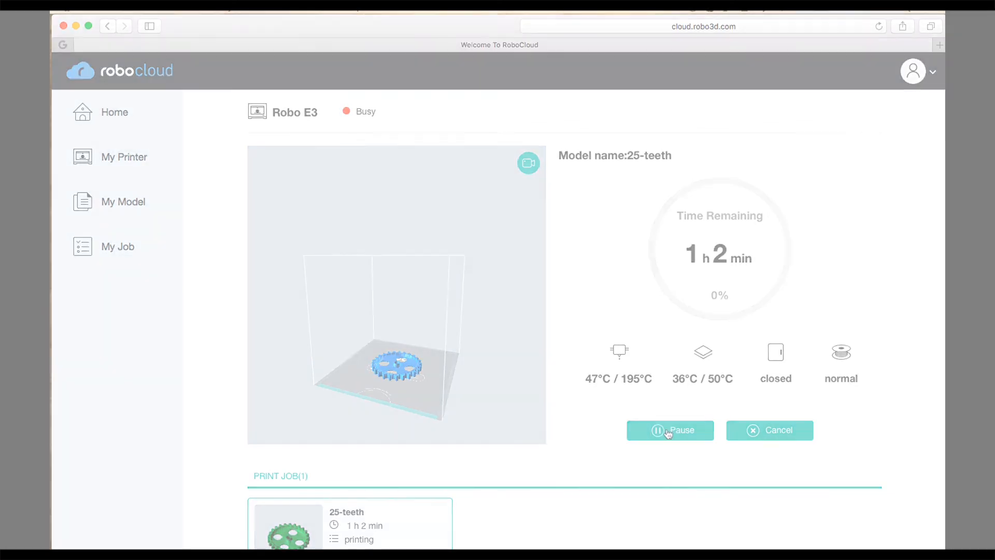